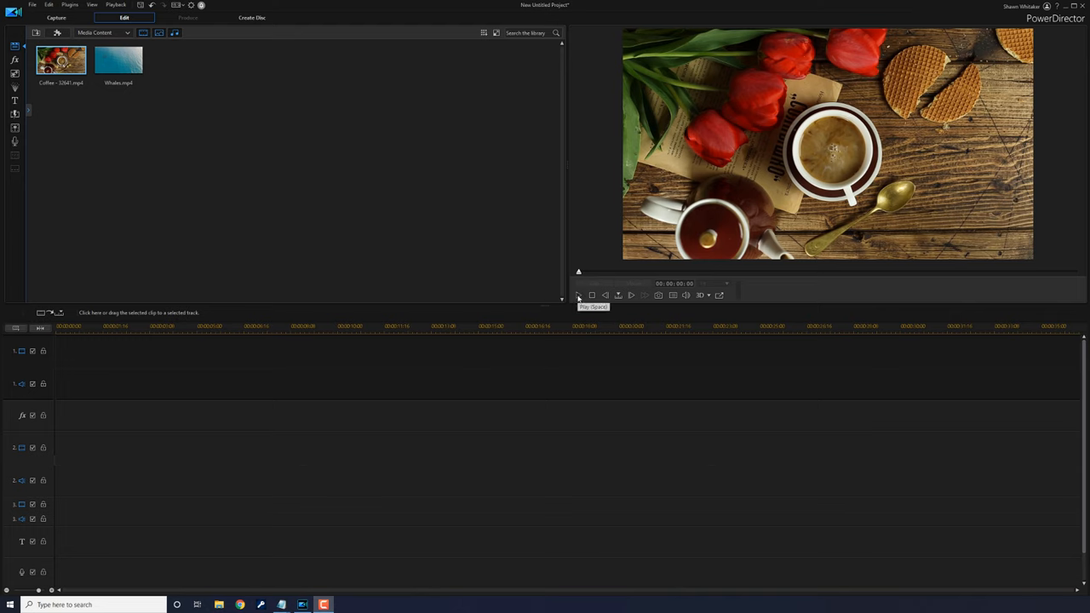
Step: Play the Coffee clip in the preview window, then preview Whales.mp4 the same way
left_click(579, 295)
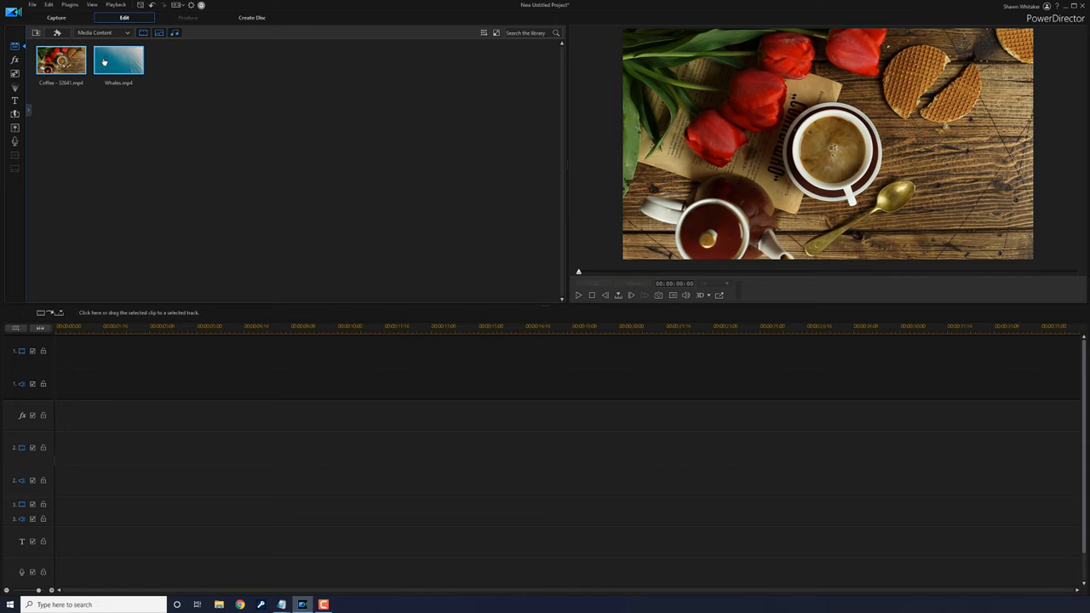
left_click(120, 60)
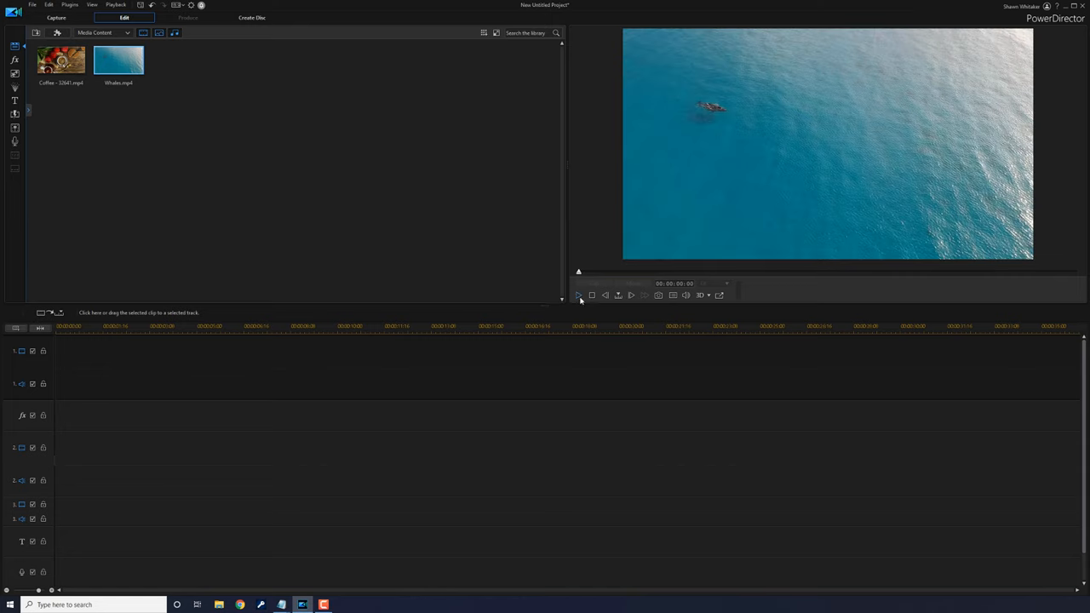
left_click(579, 295)
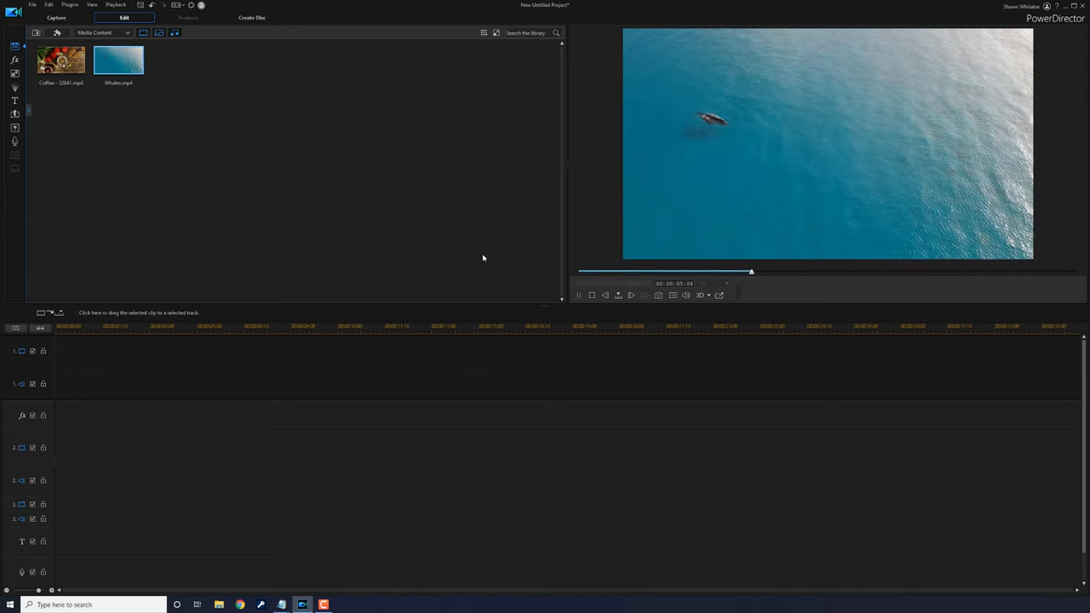
left_click(630, 295)
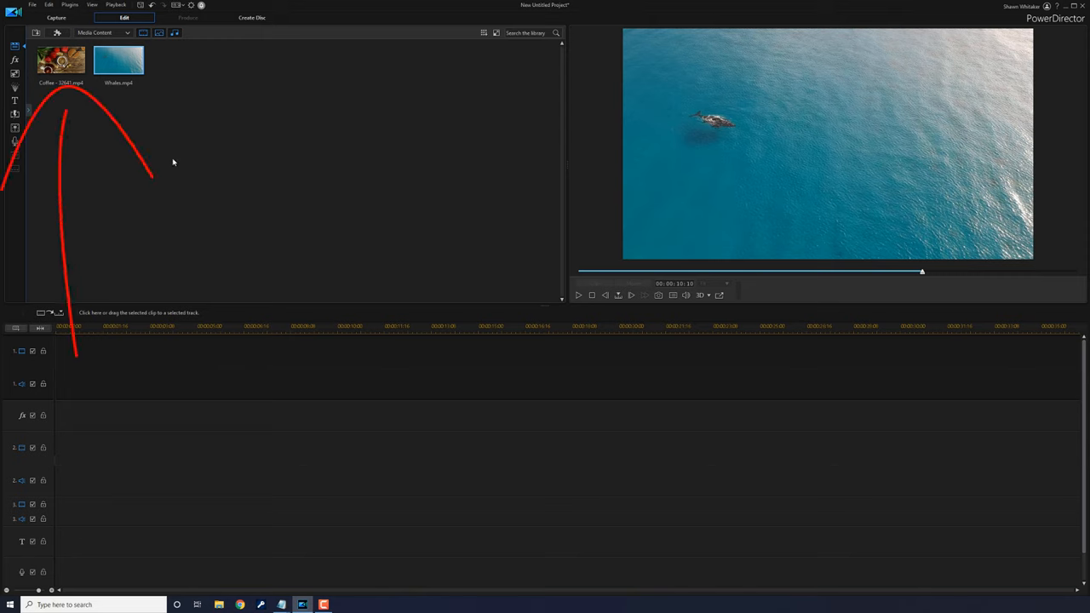
mouse_move(65, 65)
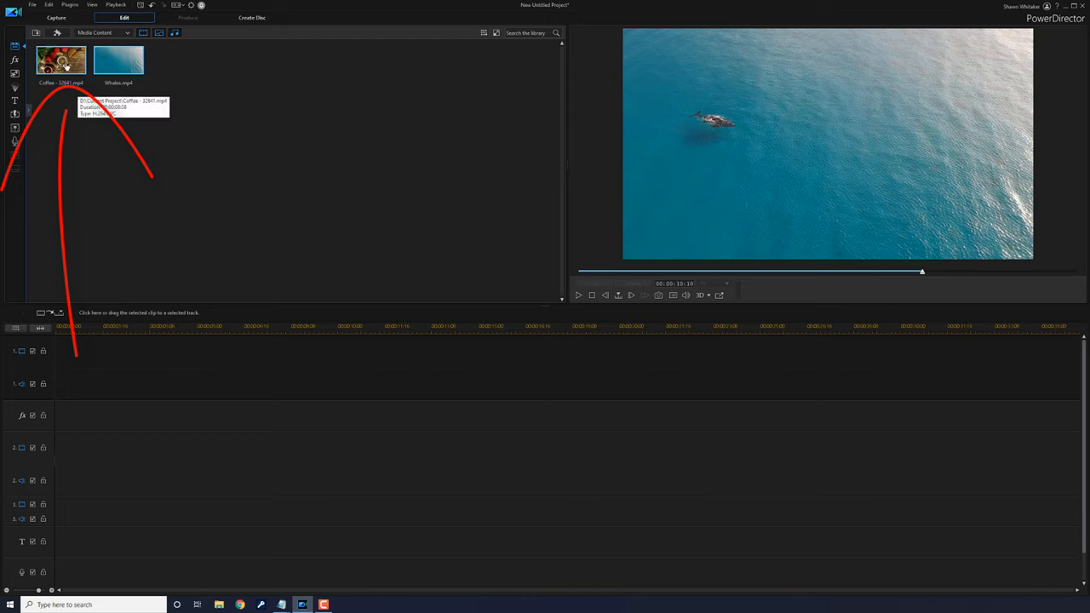
Step: Drag the Coffee clip from the Media Room onto the start of video track 1
left_click_drag(61, 60, 78, 320)
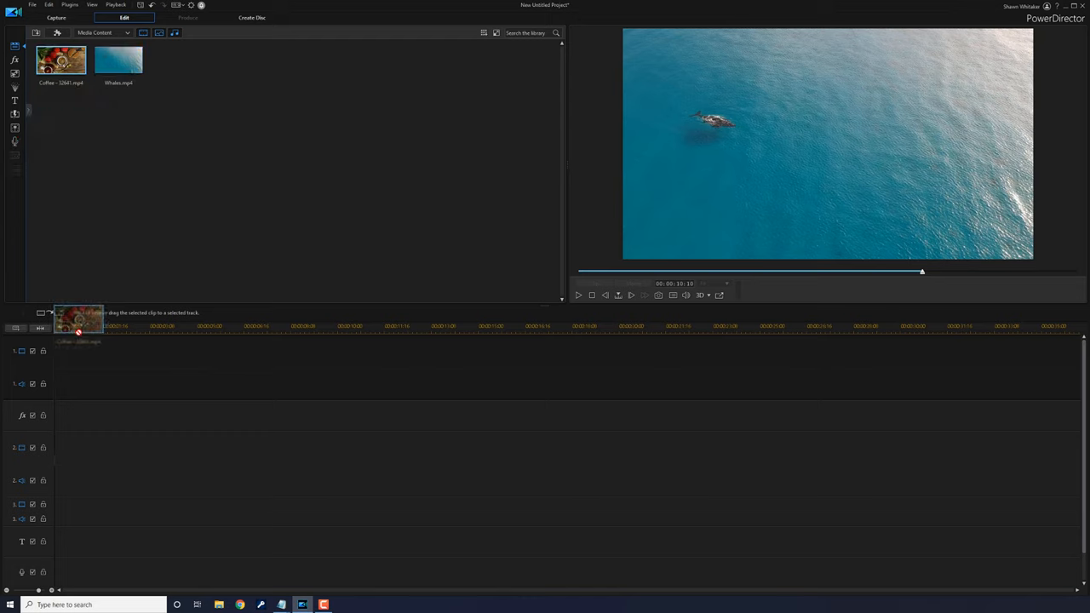
left_click_drag(61, 60, 170, 351)
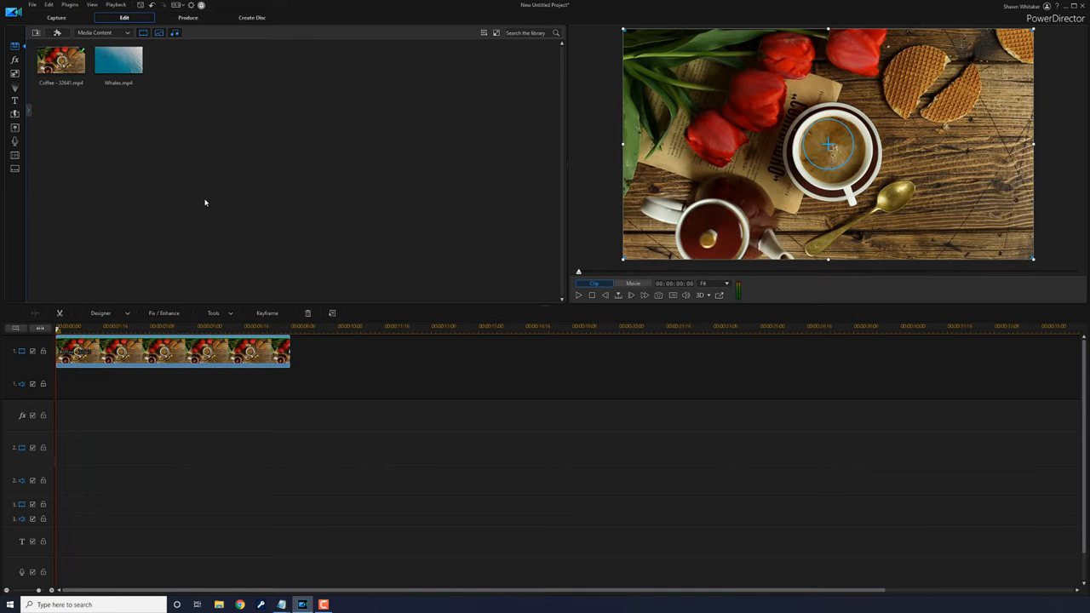
mouse_move(157, 184)
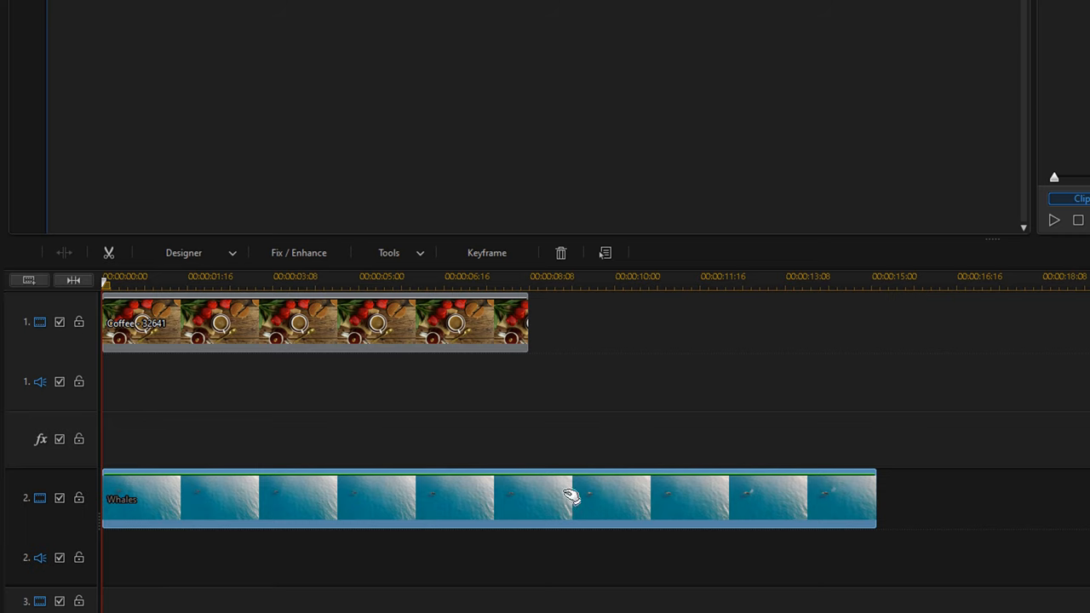
mouse_move(255, 497)
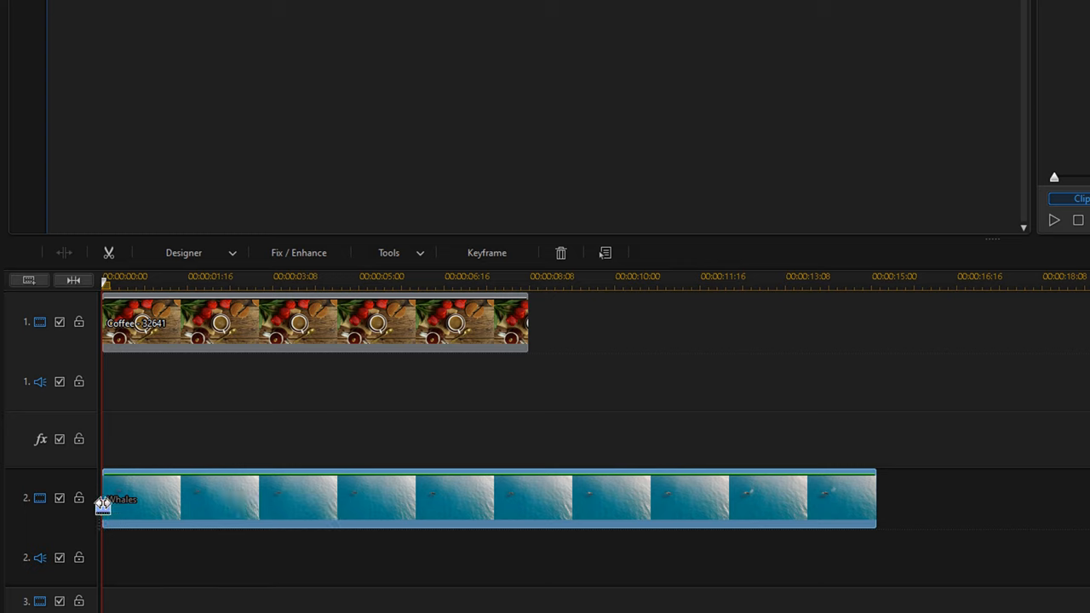
Step: Trim the Whales clip and remove the gap so it starts at 00:00 alongside the coffee clip
left_click(106, 503)
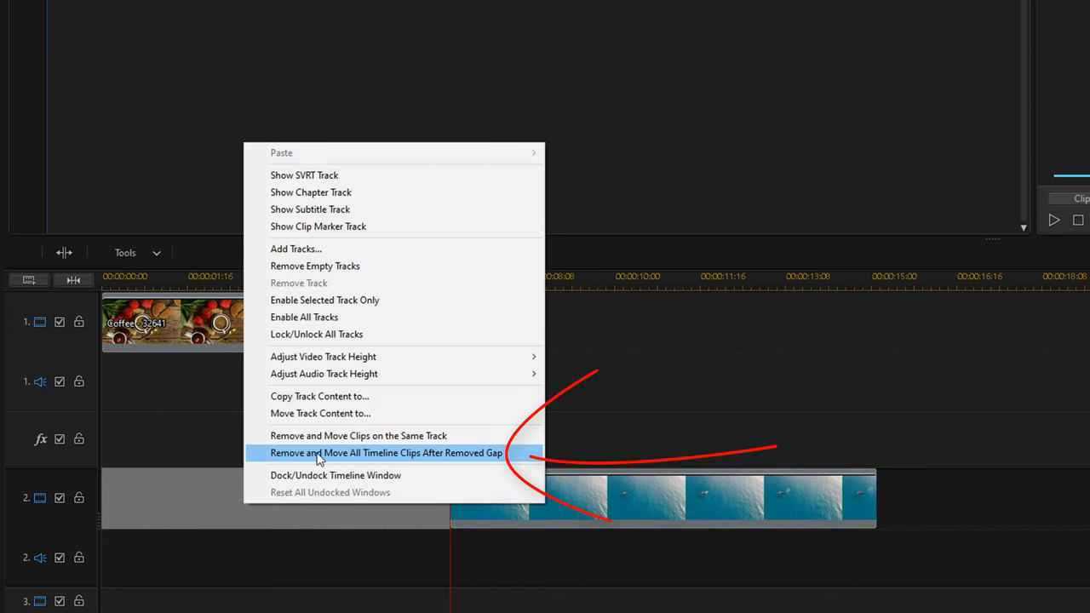
left_click(385, 453)
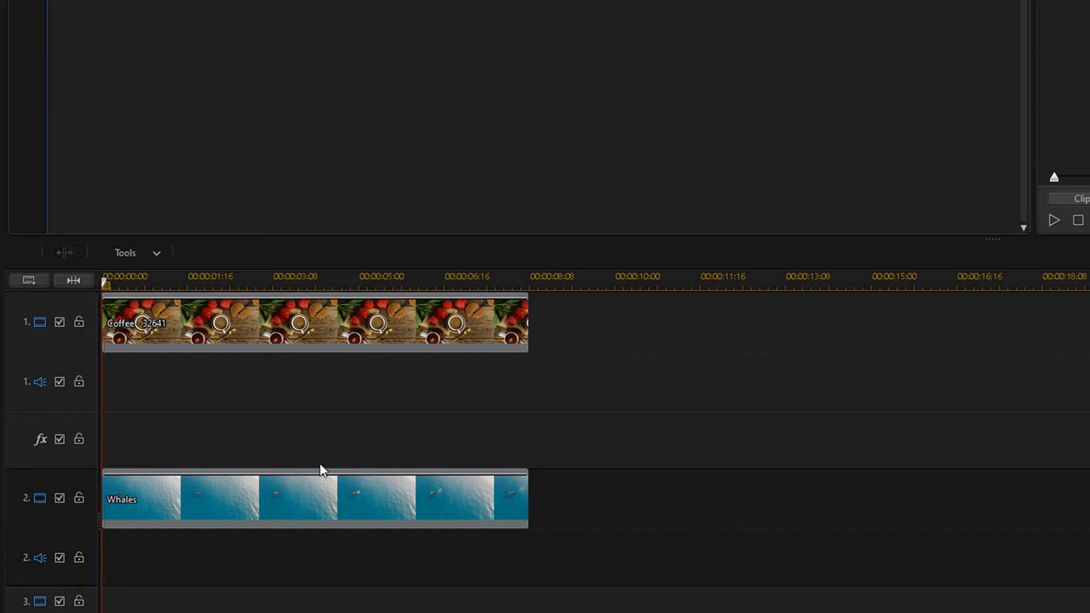
mouse_move(313, 502)
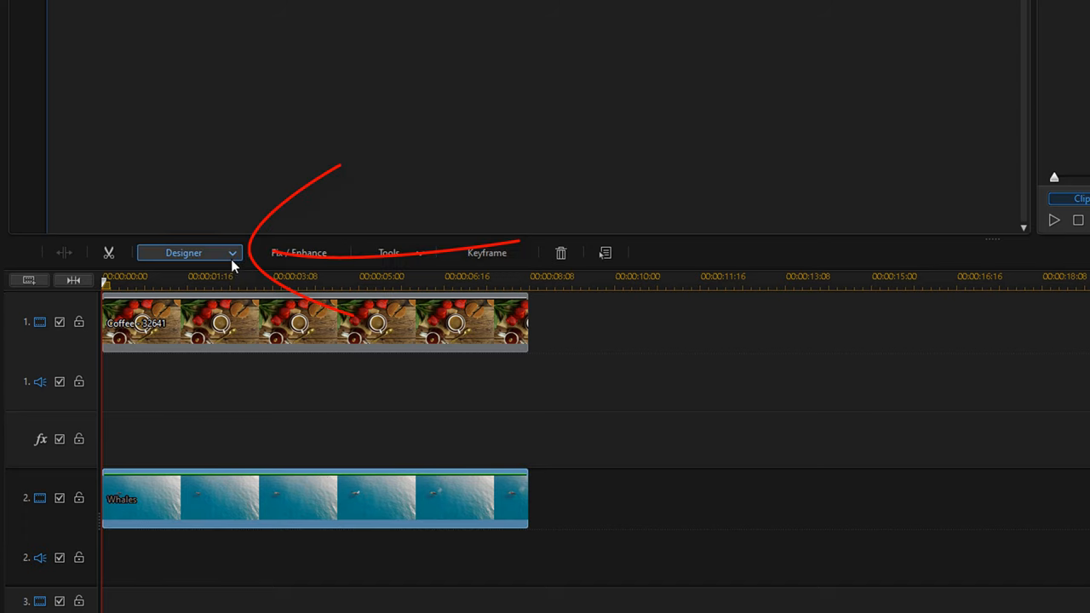
mouse_move(236, 266)
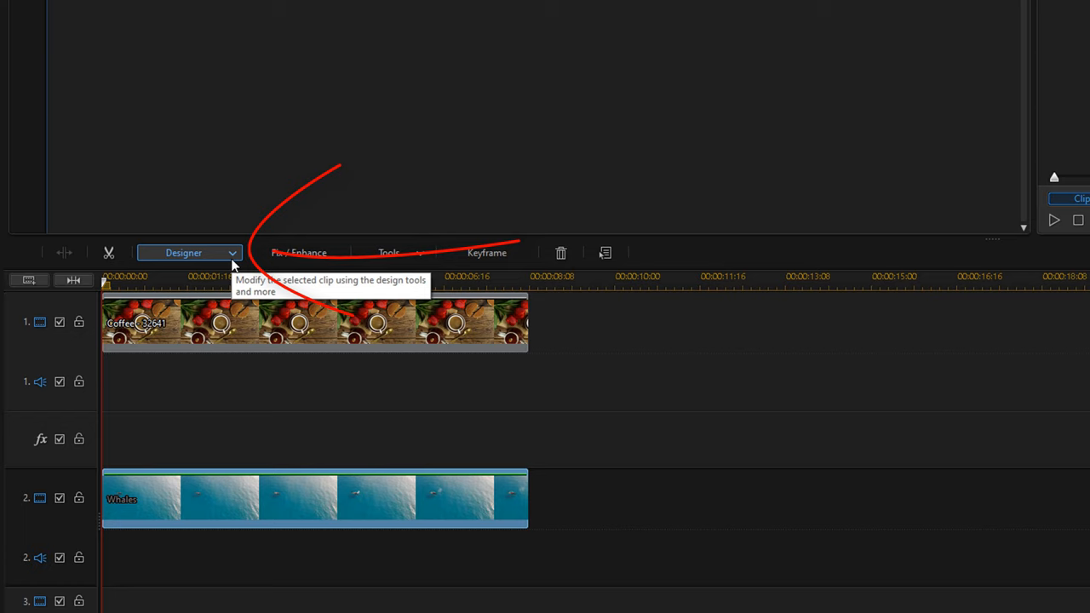
Step: Choose PiP Designer from the Designer dropdown for the selected Whales clip
left_click(184, 252)
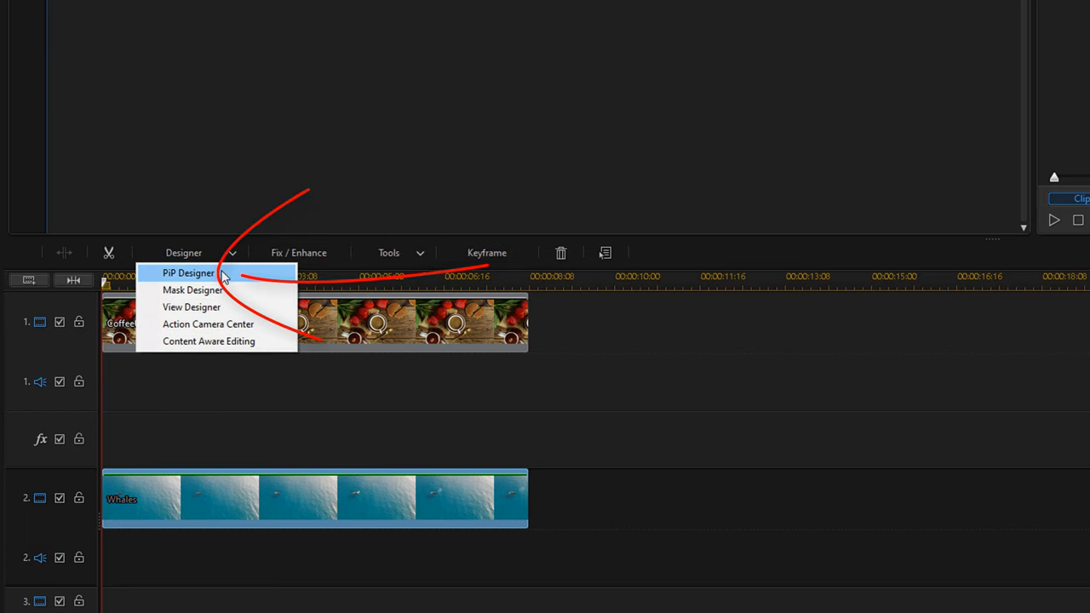
left_click(187, 272)
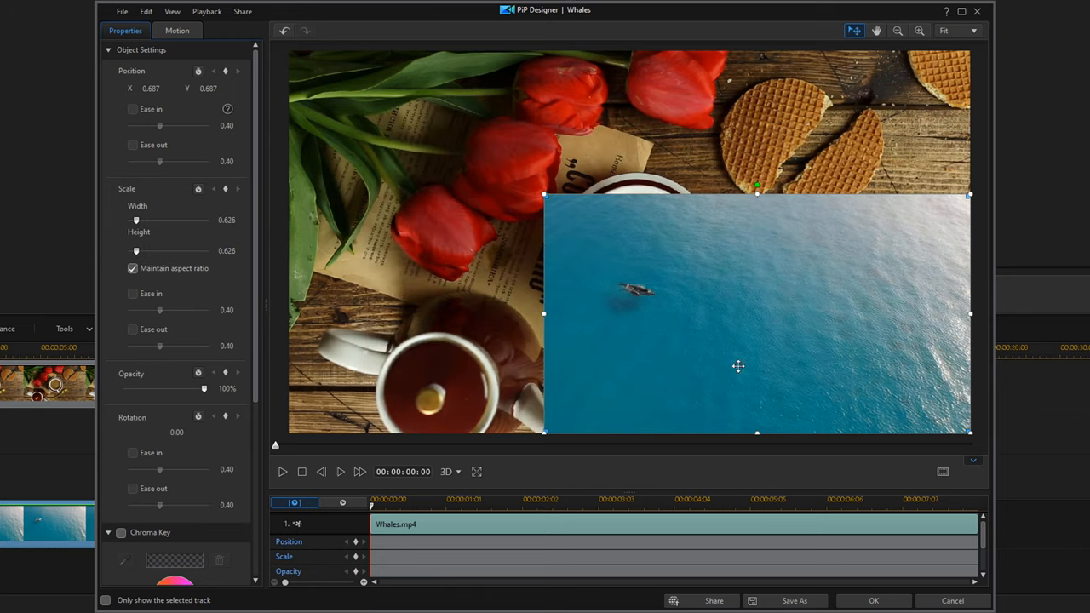
mouse_move(770, 313)
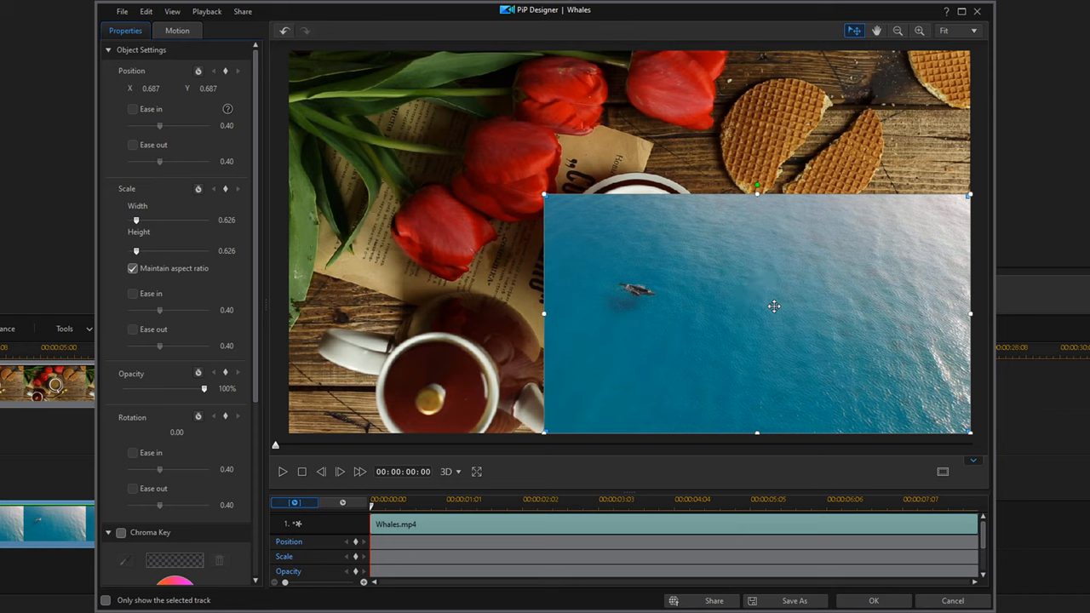
Step: Move the whales inset higher, adjust its width value and confirm the PiP Designer with OK
left_click_drag(773, 313, 773, 271)
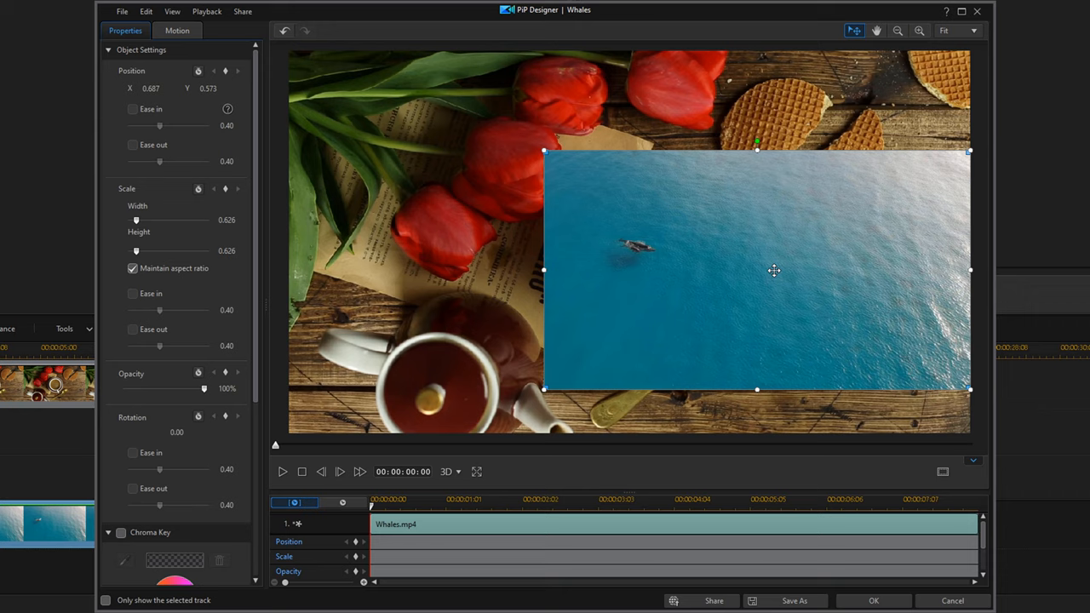
mouse_move(190, 313)
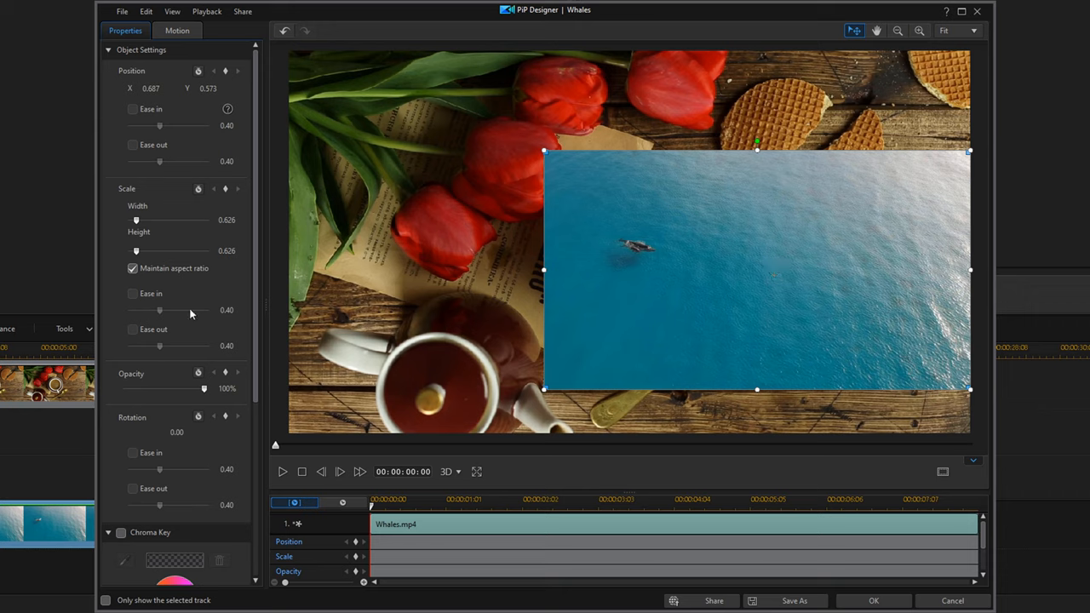
left_click(227, 220)
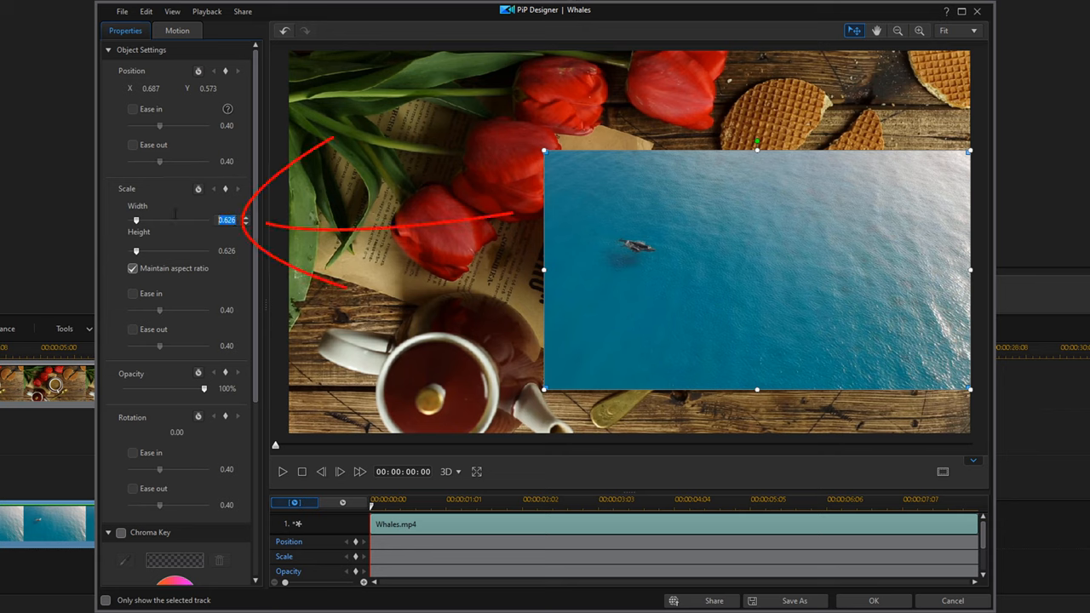
type("0.895")
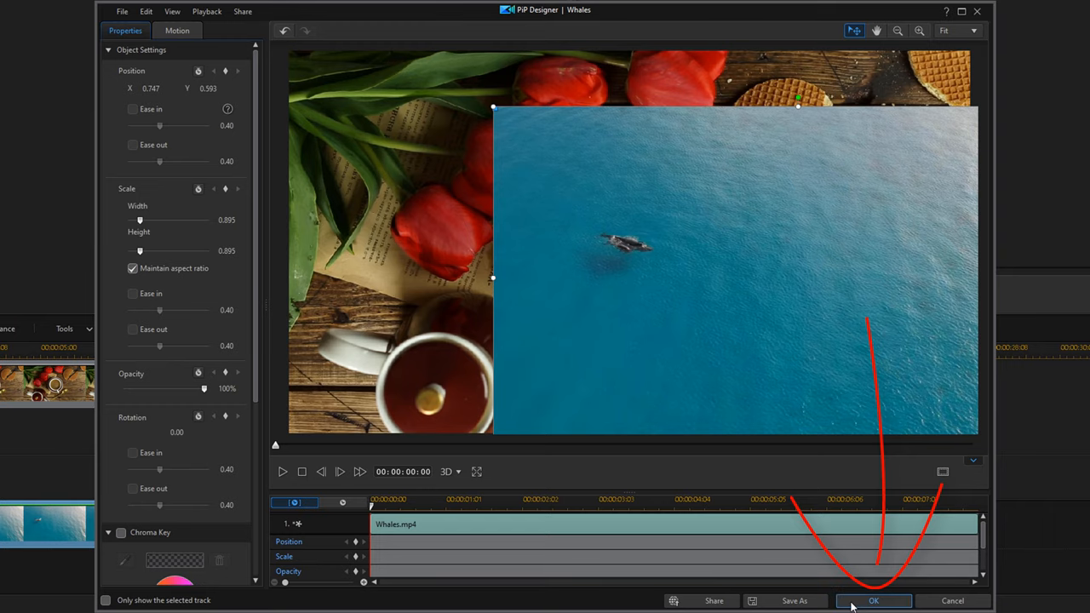
left_click(872, 600)
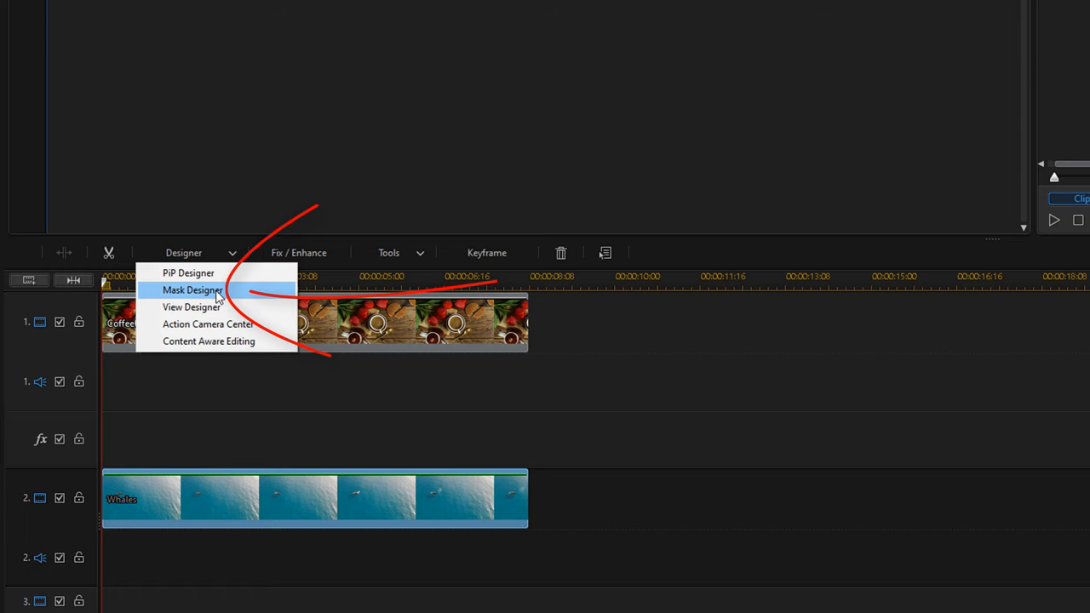
Step: In Mask Designer, scroll the mask list and apply the feathered oval mask to the Whales clip
left_click(192, 290)
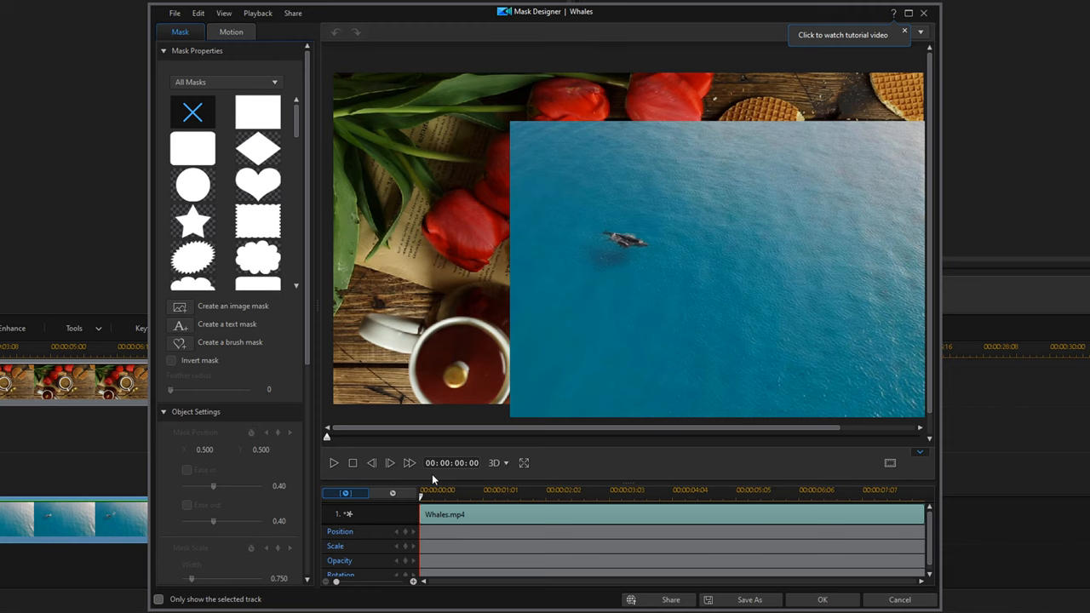
mouse_move(204, 140)
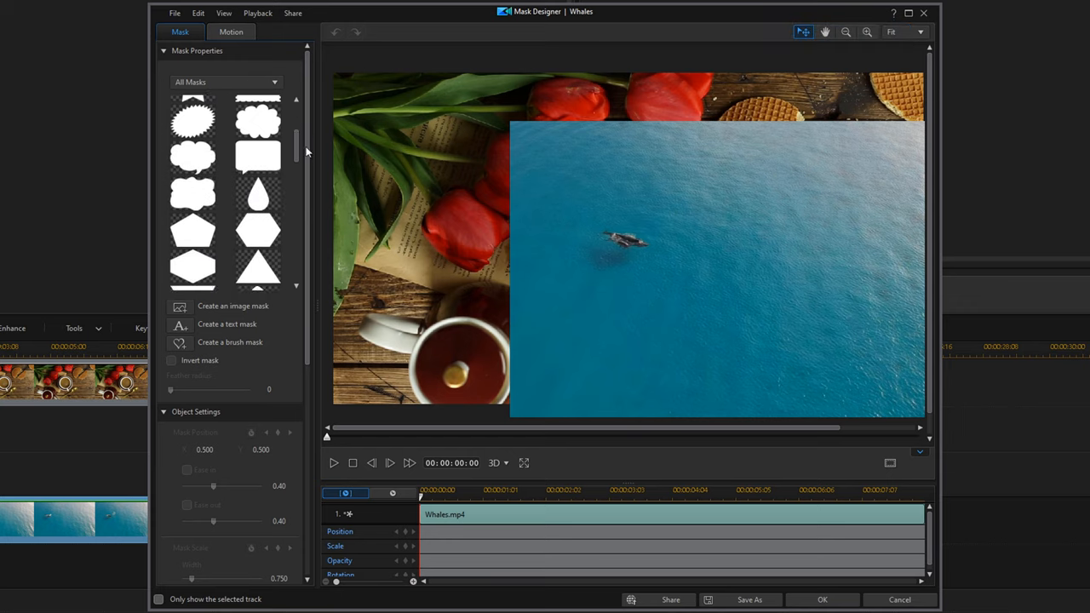
scroll("down", 3)
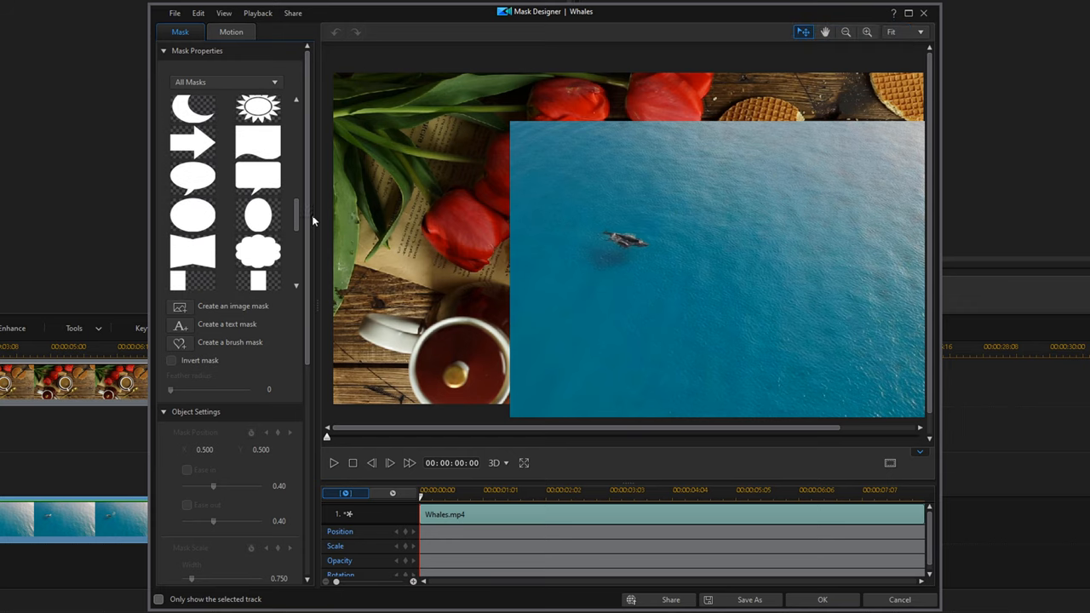
scroll("down", 3)
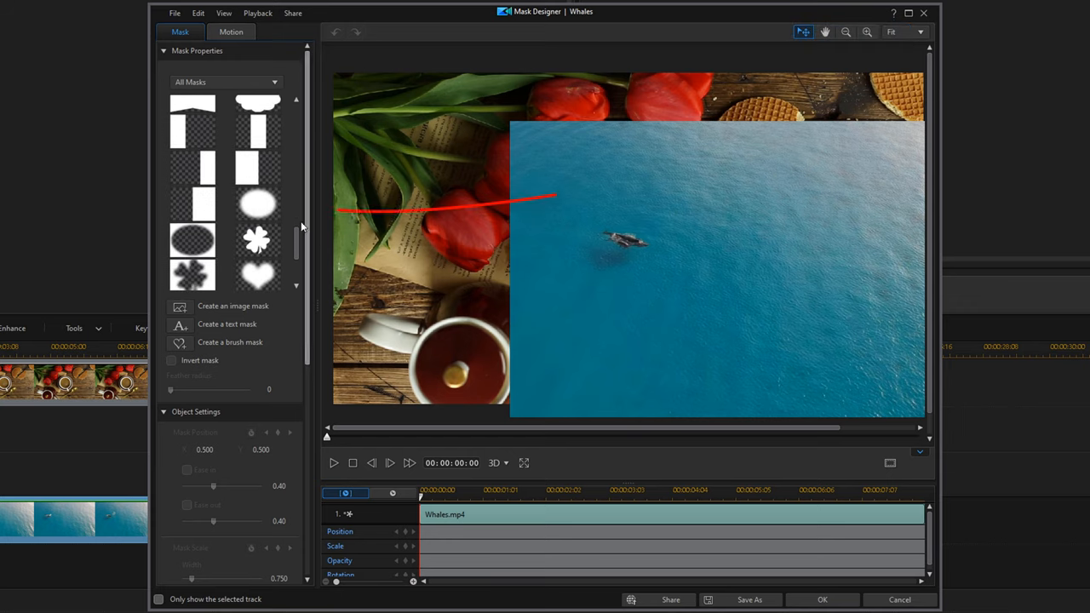
left_click(259, 204)
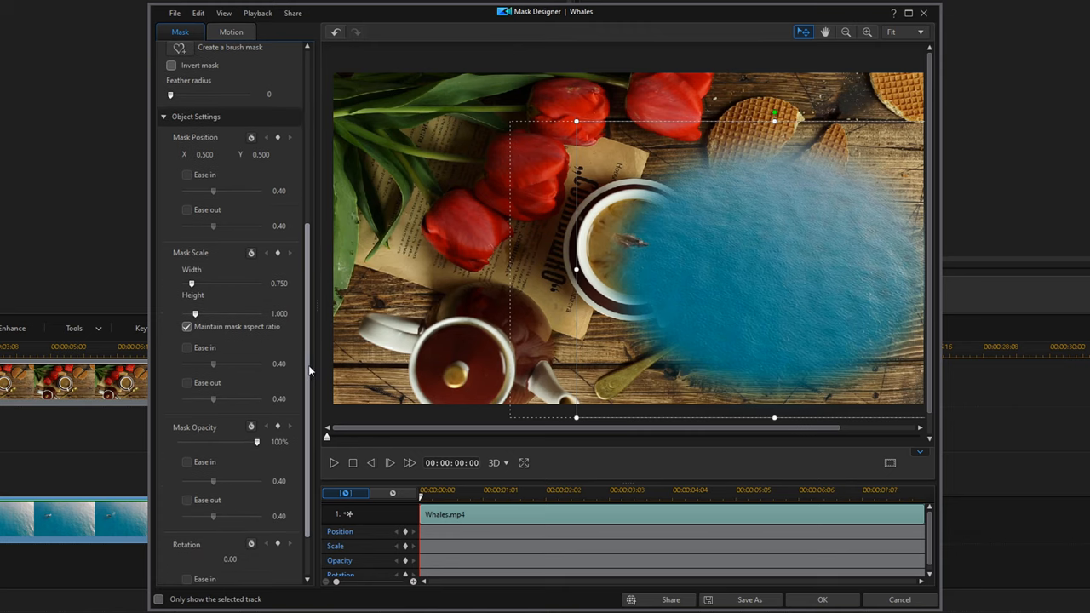
mouse_move(211, 300)
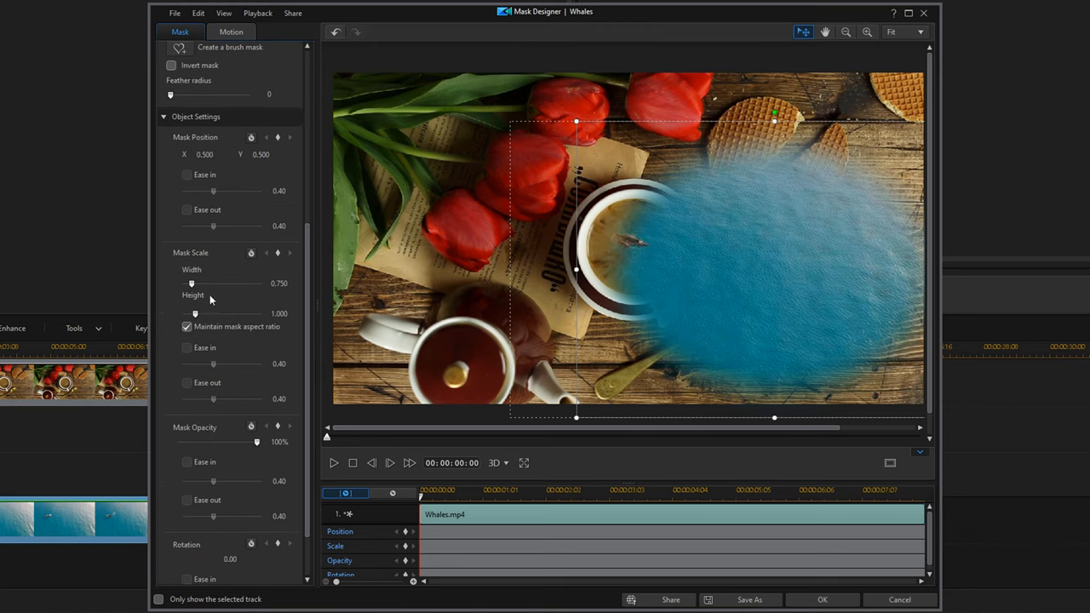
mouse_move(167, 281)
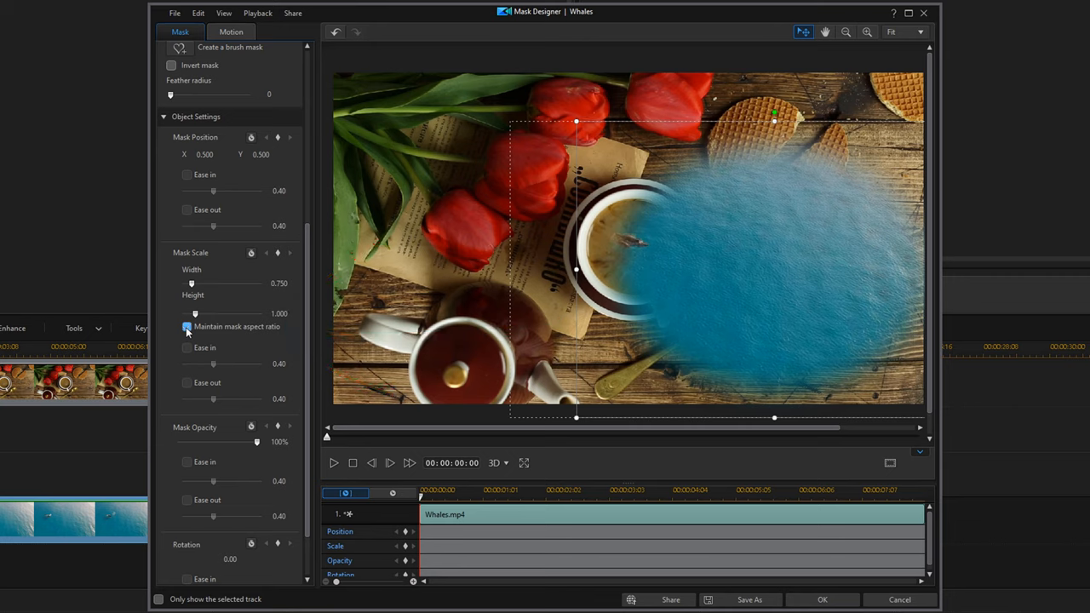
Step: Uncheck Maintain mask aspect ratio so the oval's width and height adjust separately
left_click(187, 327)
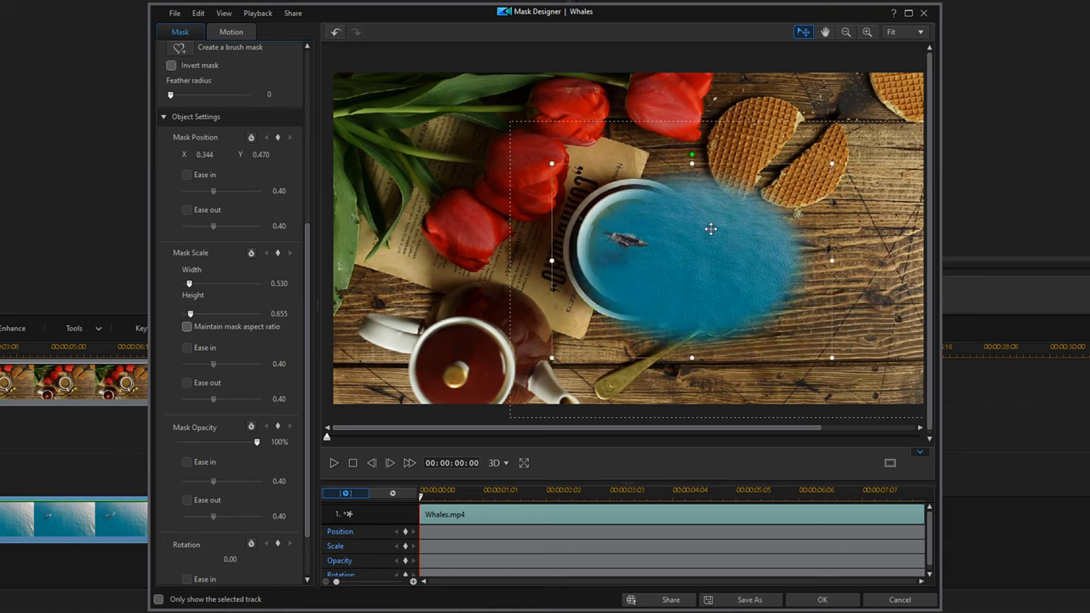
Step: Drag and resize the oval mask onto the coffee cup's inner rim, then confirm it
left_click_drag(712, 228, 658, 218)
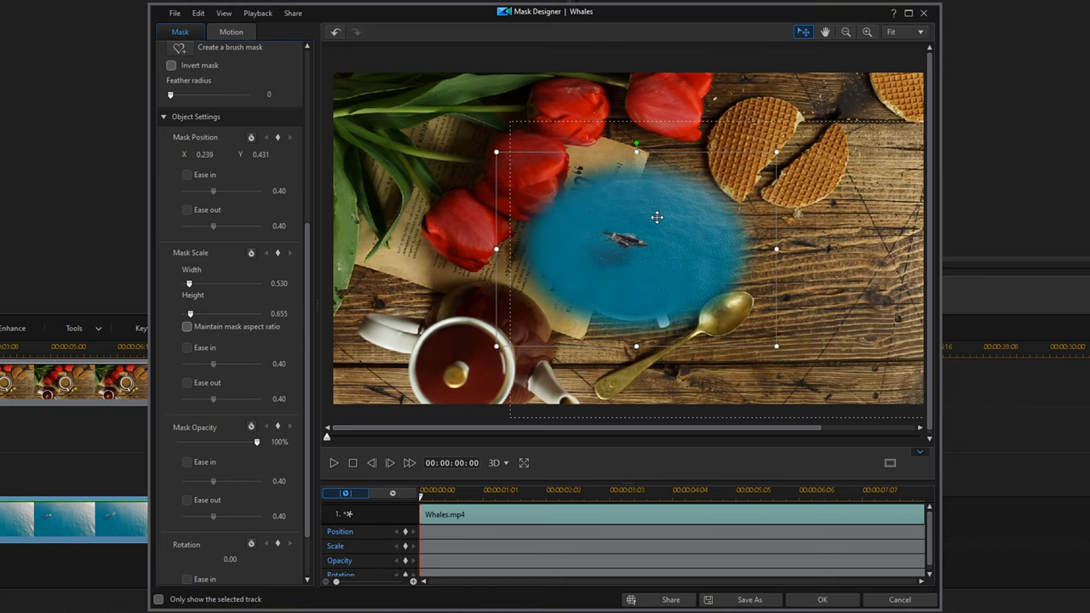
left_click_drag(657, 218, 746, 270)
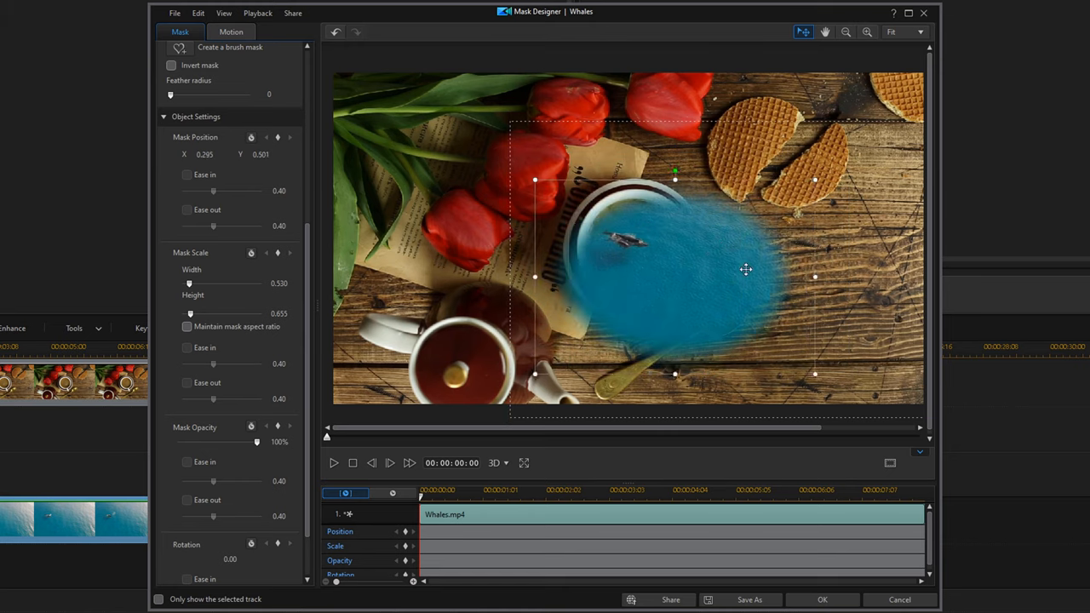
left_click_drag(747, 270, 692, 232)
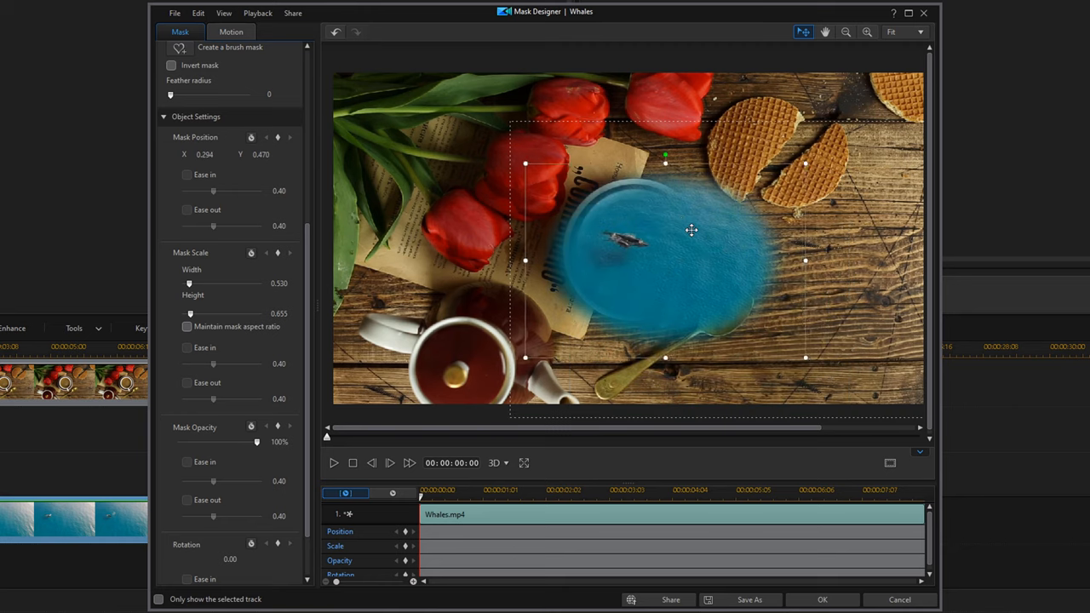
left_click_drag(692, 230, 770, 281)
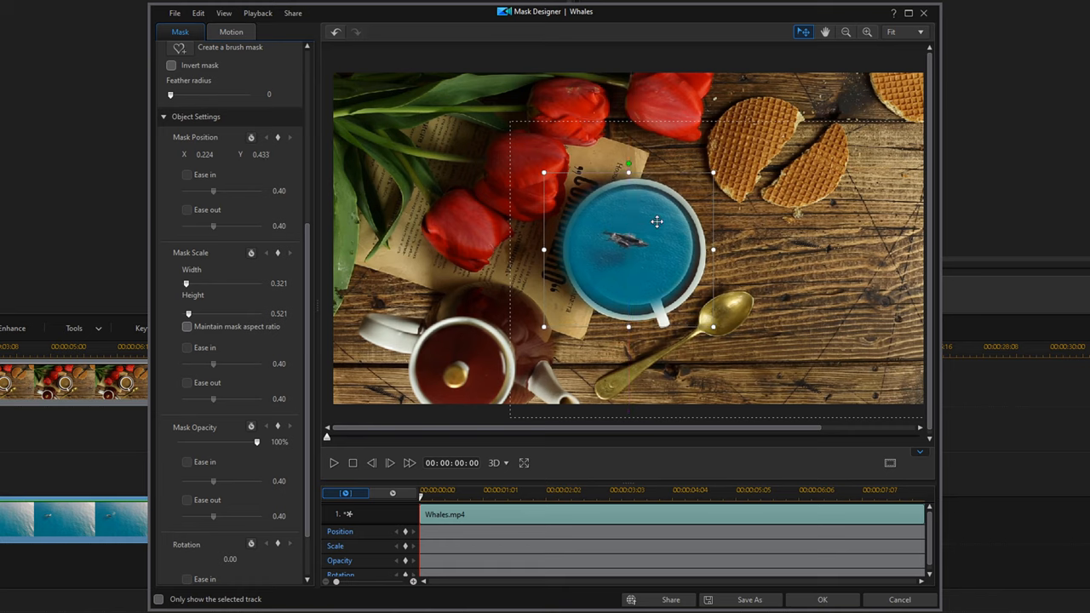
left_click_drag(658, 222, 661, 245)
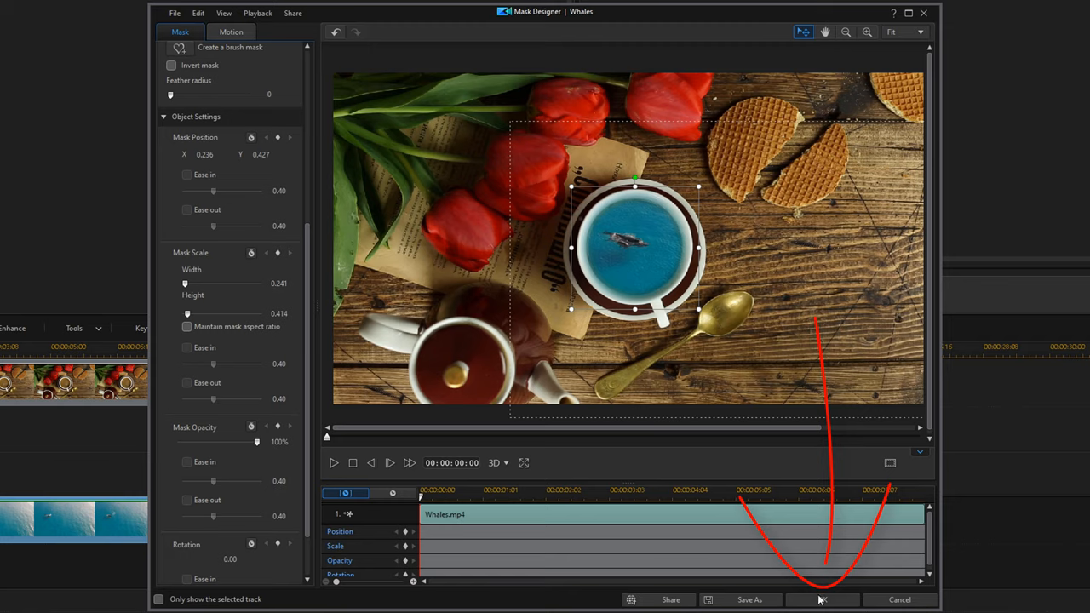
left_click(822, 599)
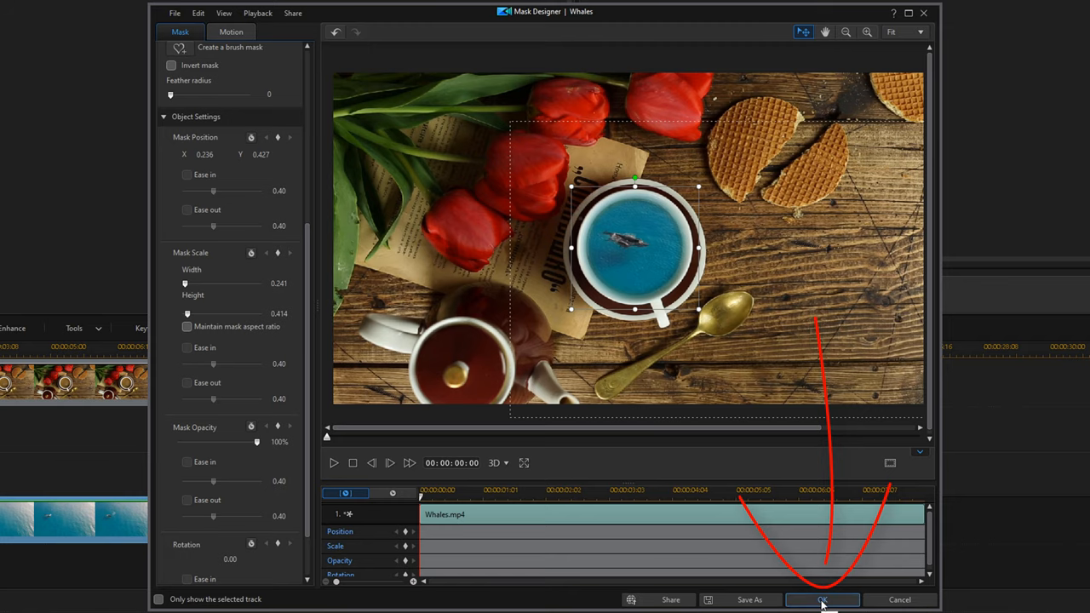
Step: Close Mask Designer with OK, switch the preview to Movie mode and play the composite
left_click(822, 599)
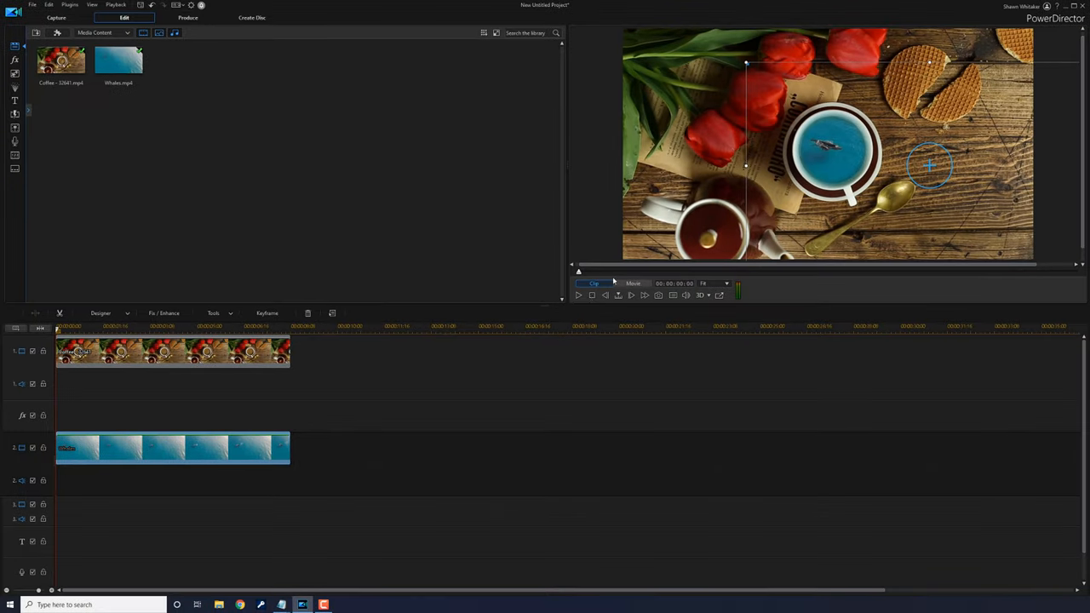
mouse_move(579, 297)
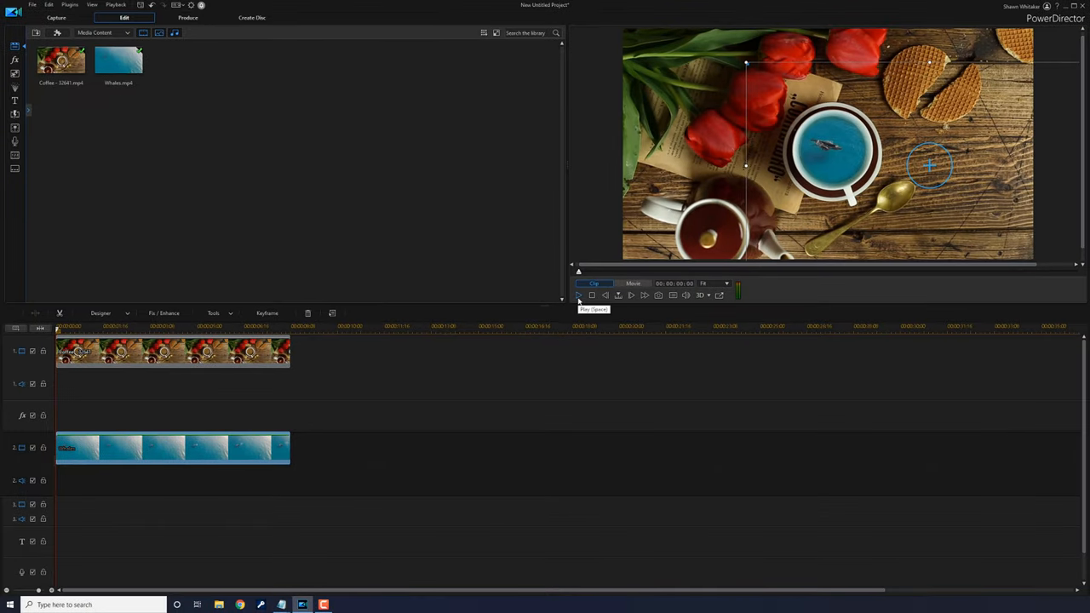
left_click(634, 282)
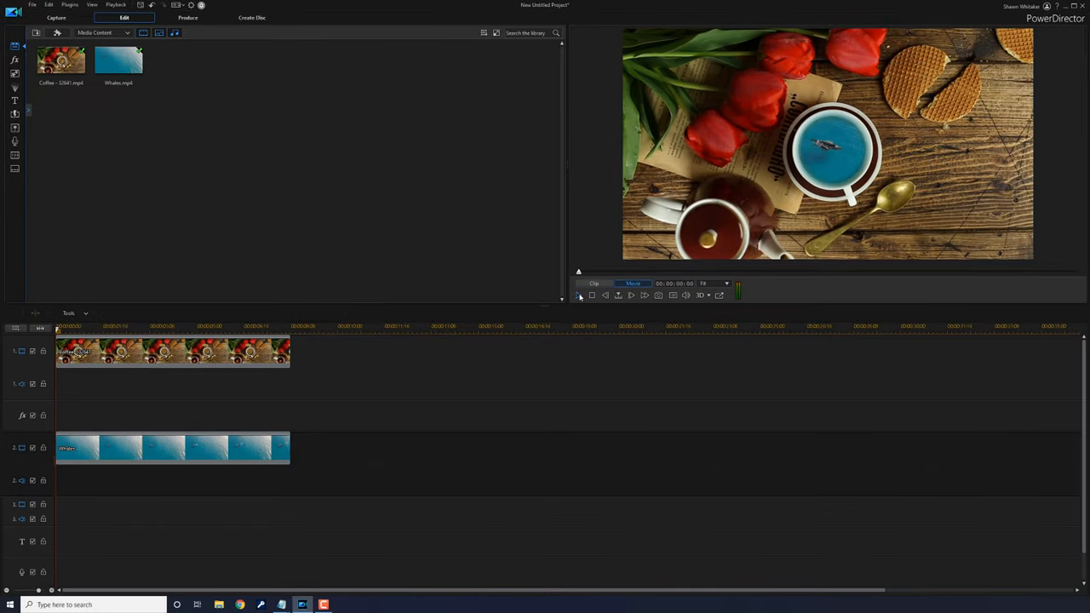
left_click(631, 295)
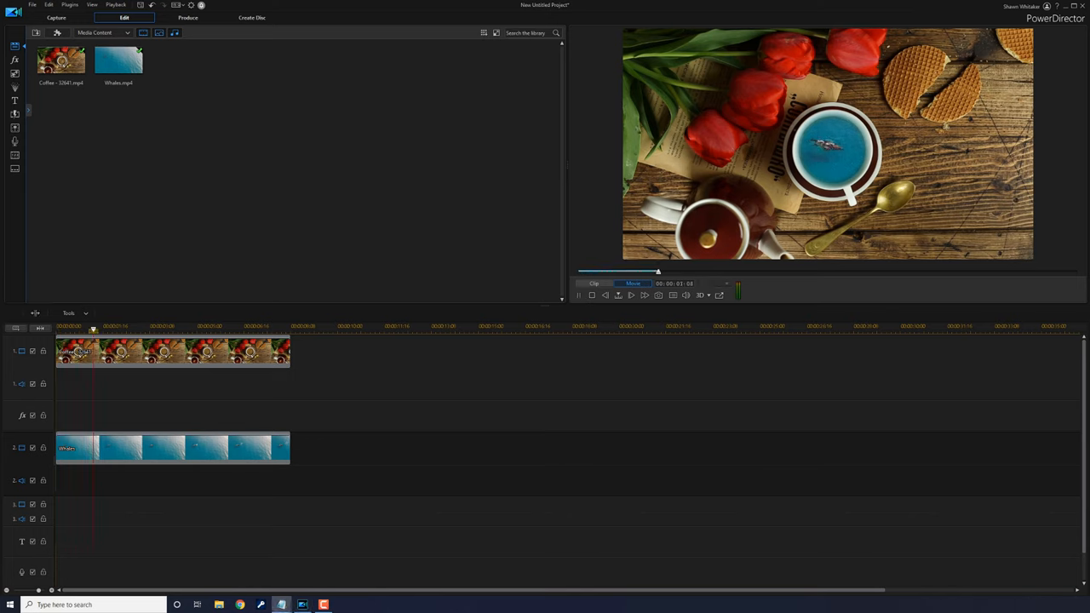